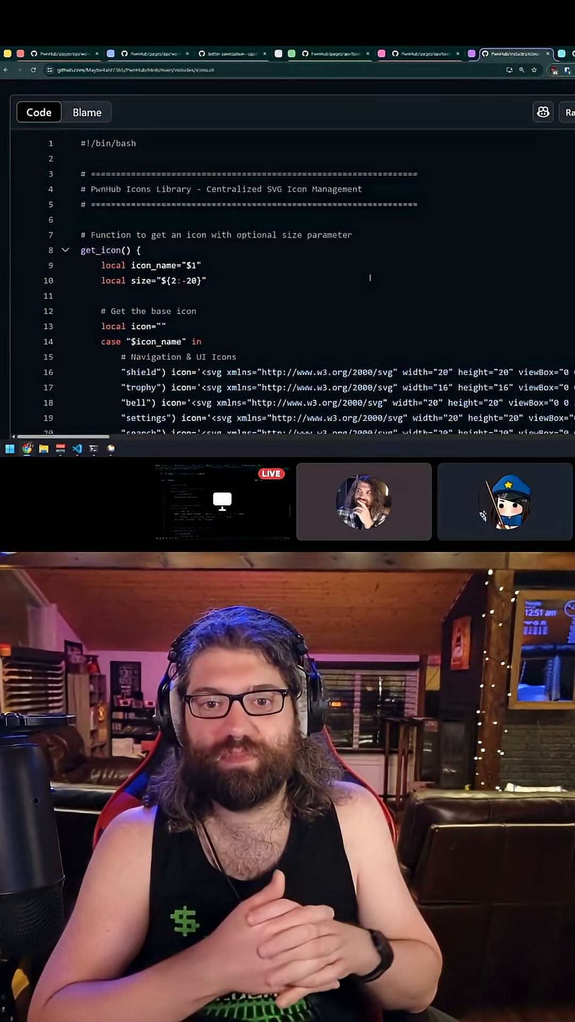
Step: Return to the PwnHub repository root and look through its file list
scroll("down", 3)
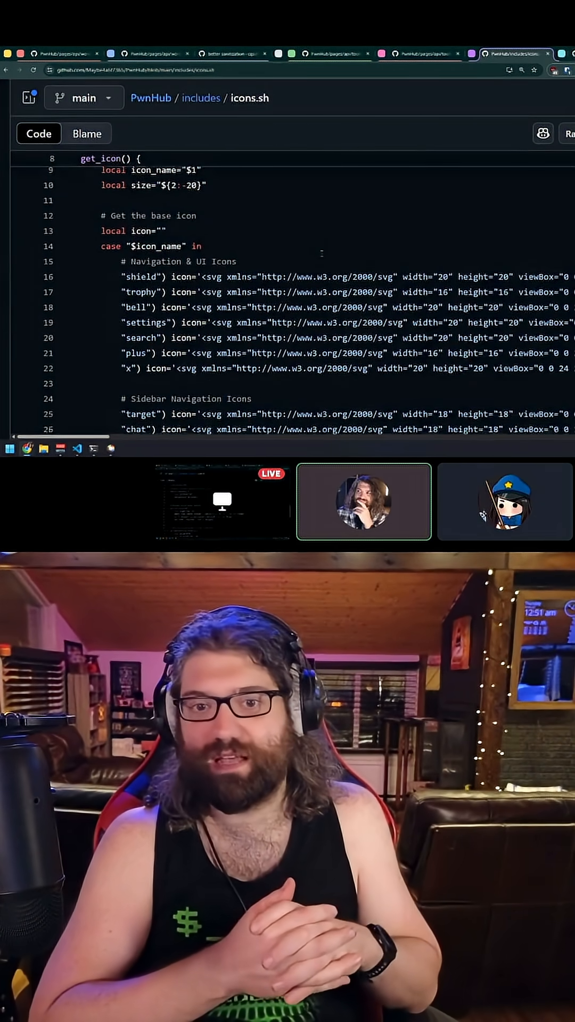
scroll("down", 3)
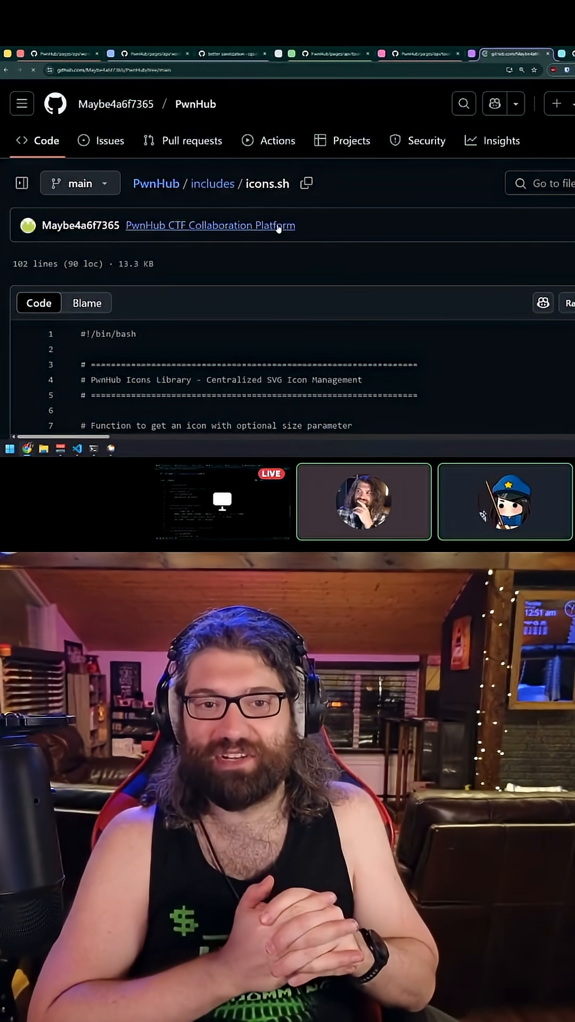
left_click(156, 183)
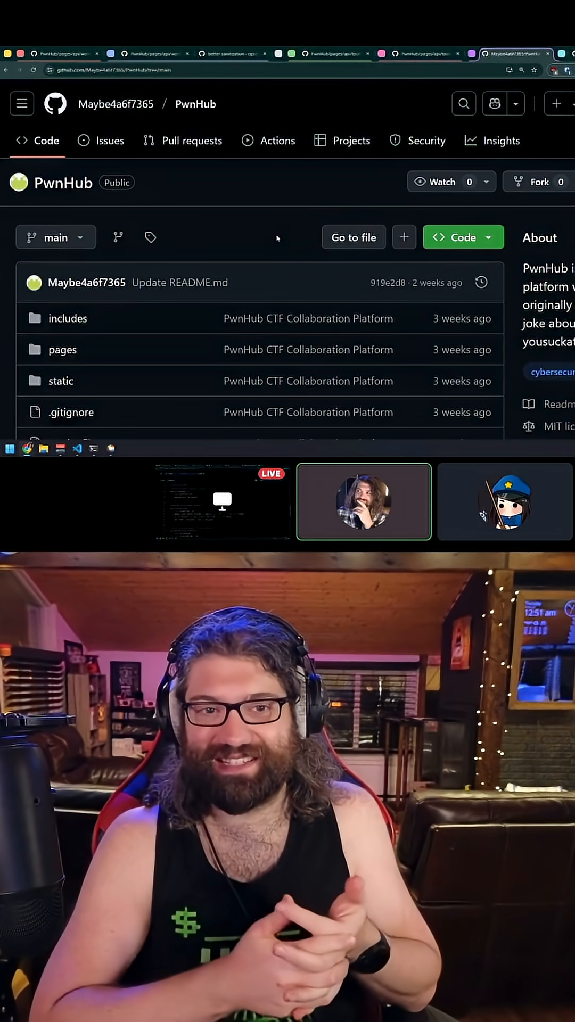
scroll("down", 3)
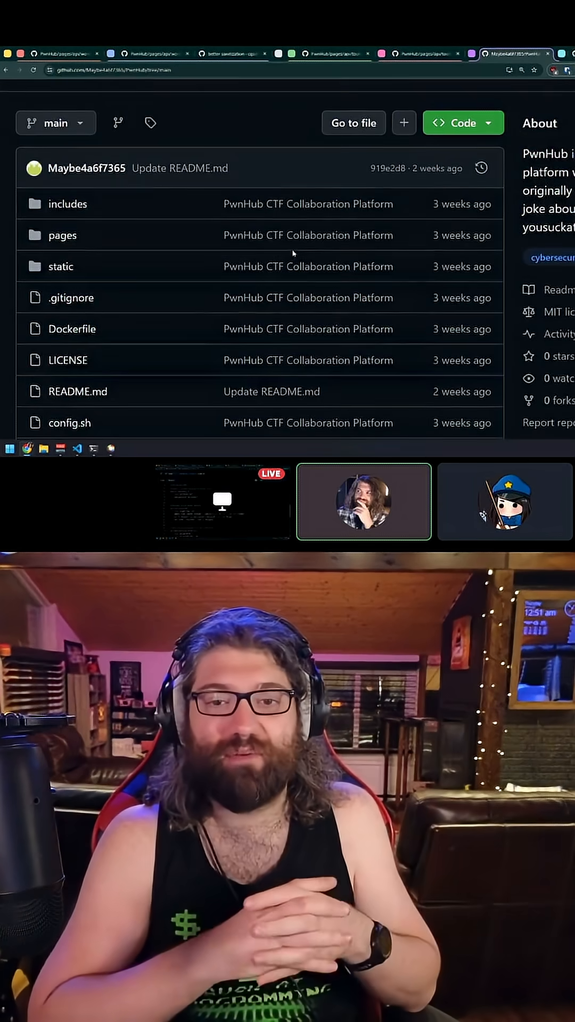
scroll("down", 3)
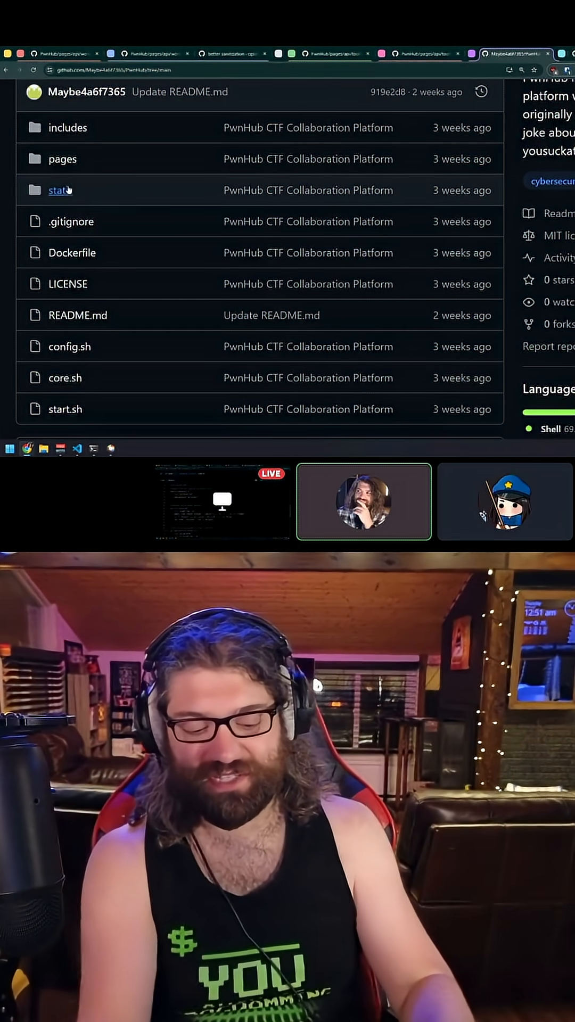
Step: Navigate into the pages folder and then into its api subfolder of shell scripts
left_click(61, 158)
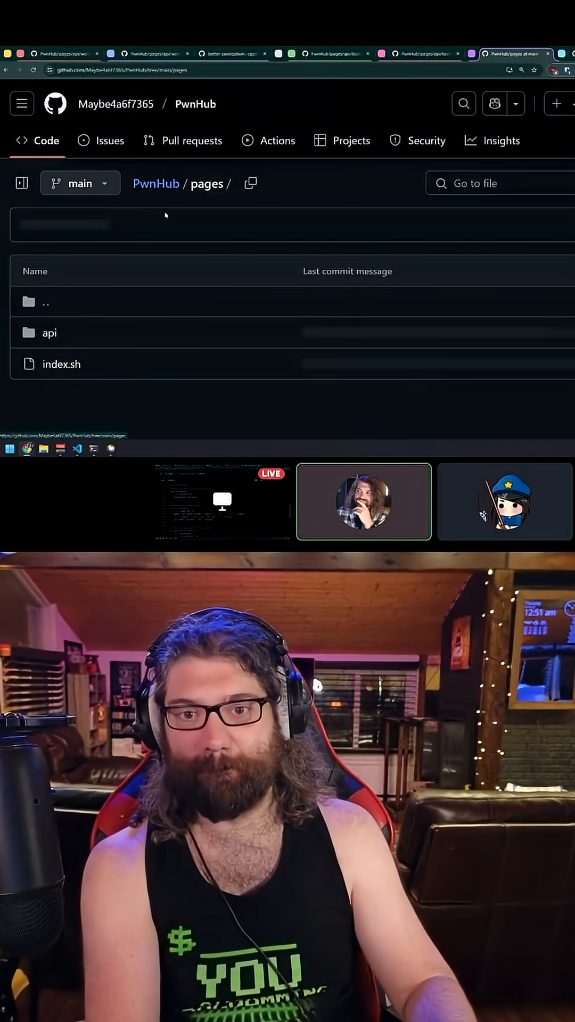
left_click(49, 332)
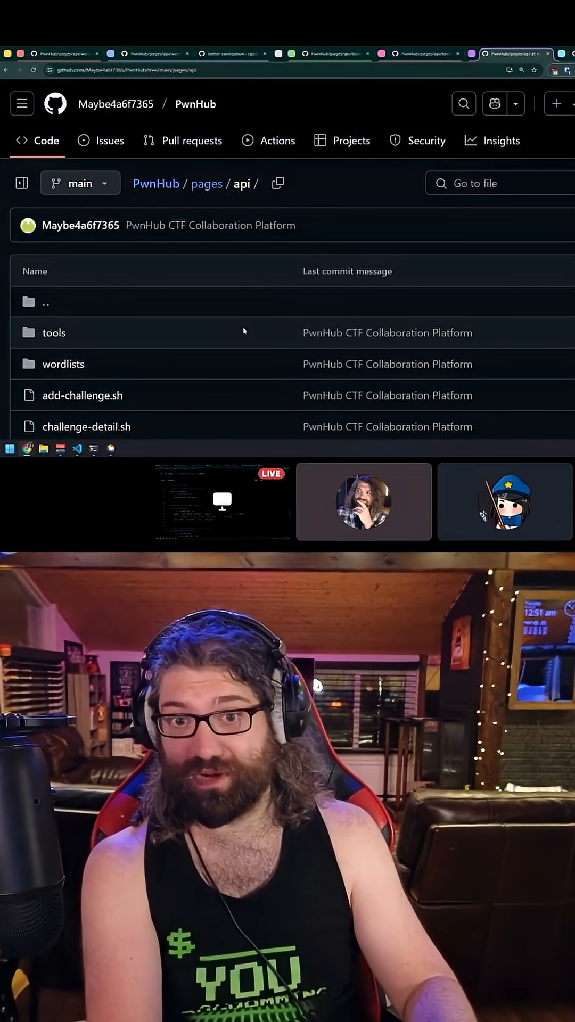
scroll("down", 3)
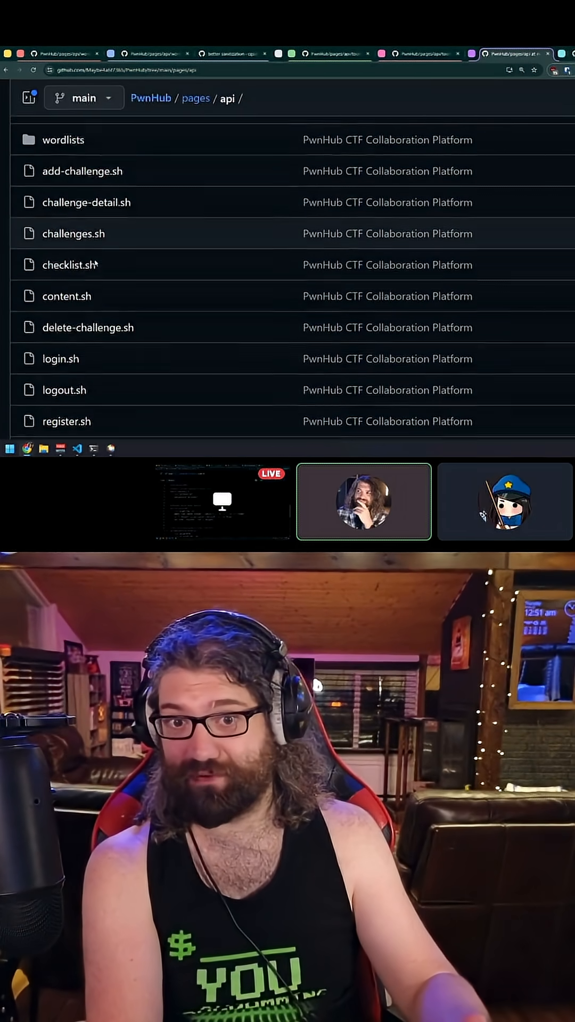
left_click(66, 296)
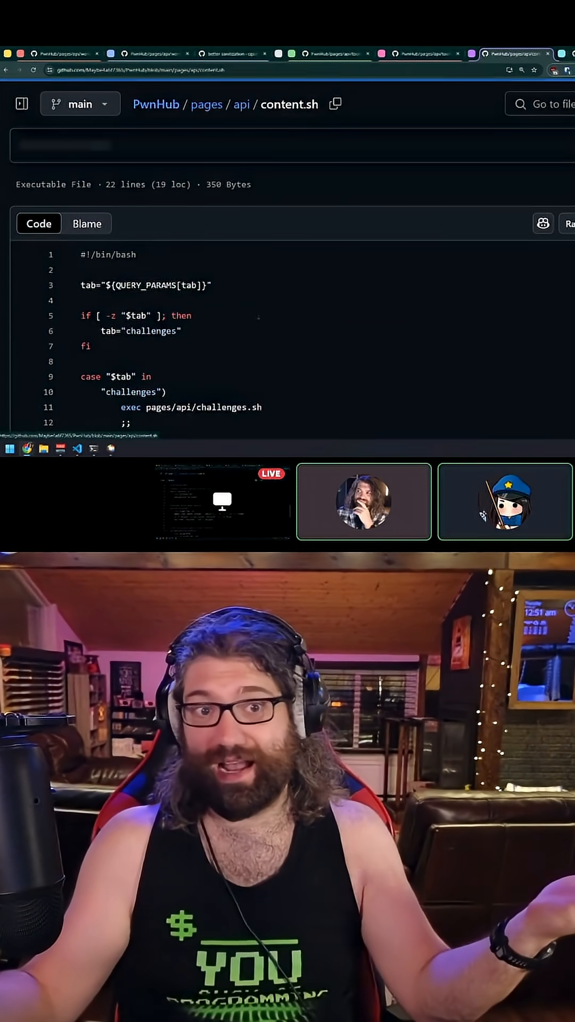
scroll("down", 3)
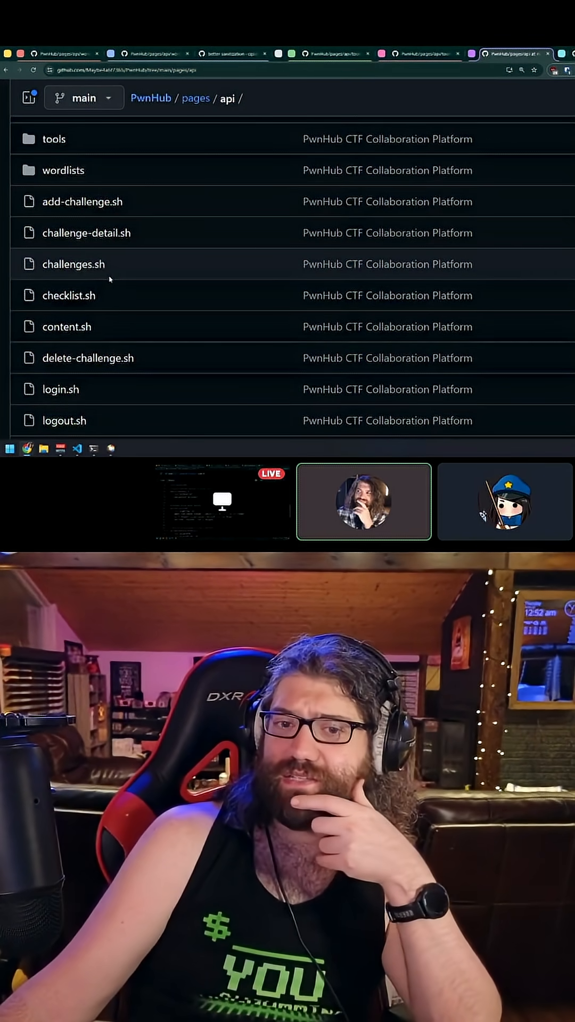
Step: Reopen the content.sh script from the pages/api listing
scroll("down", 3)
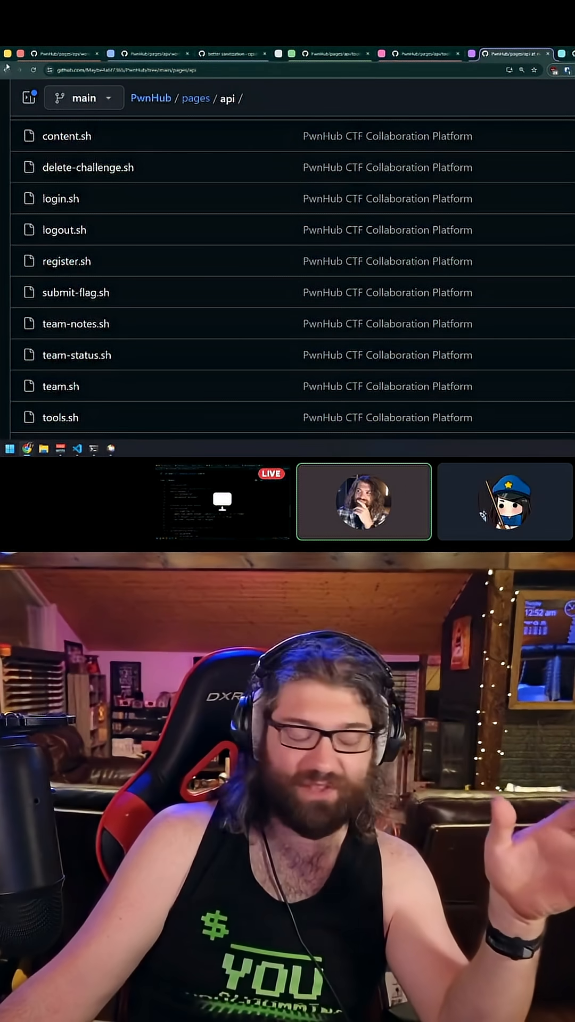
left_click(61, 136)
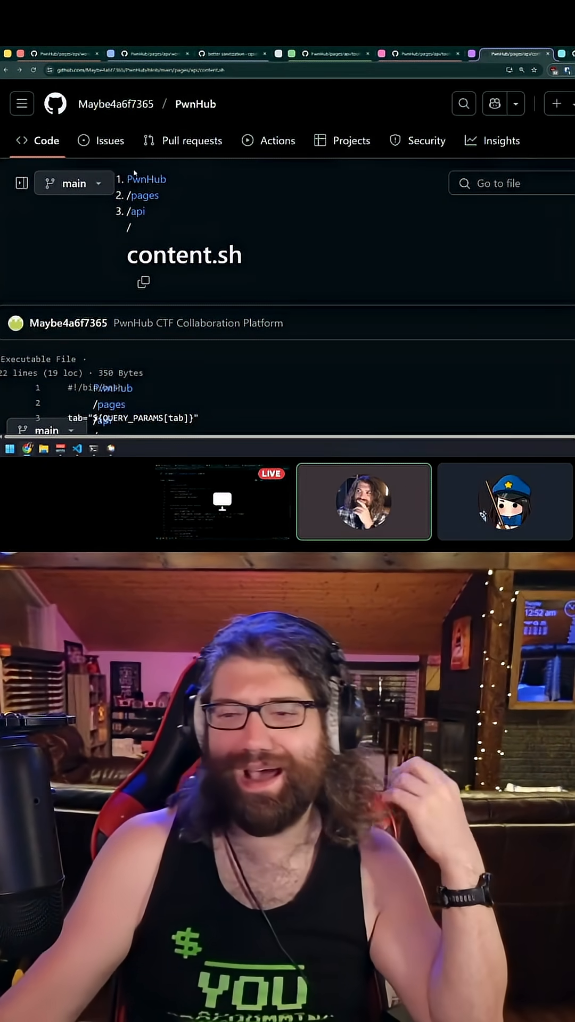
Step: Go up to the api listing and into the tools folder of helper scripts like jwt-decoder.sh
scroll("down", 3)
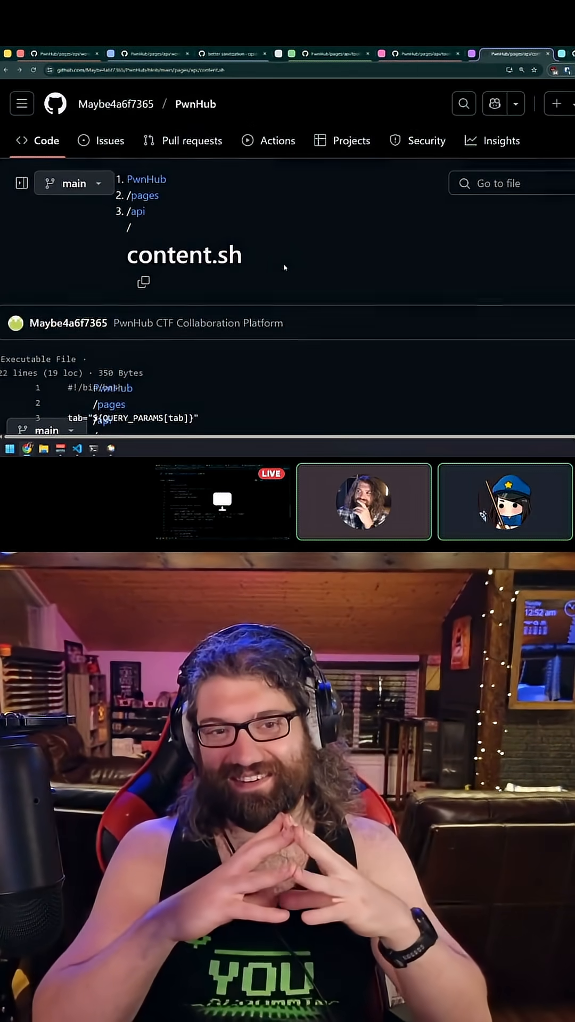
scroll("down", 3)
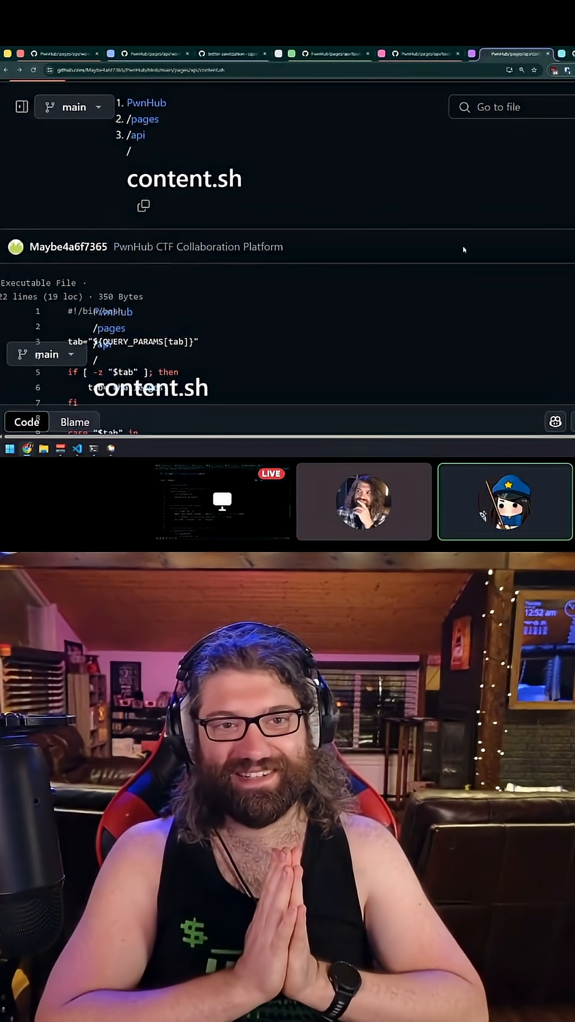
scroll("down", 3)
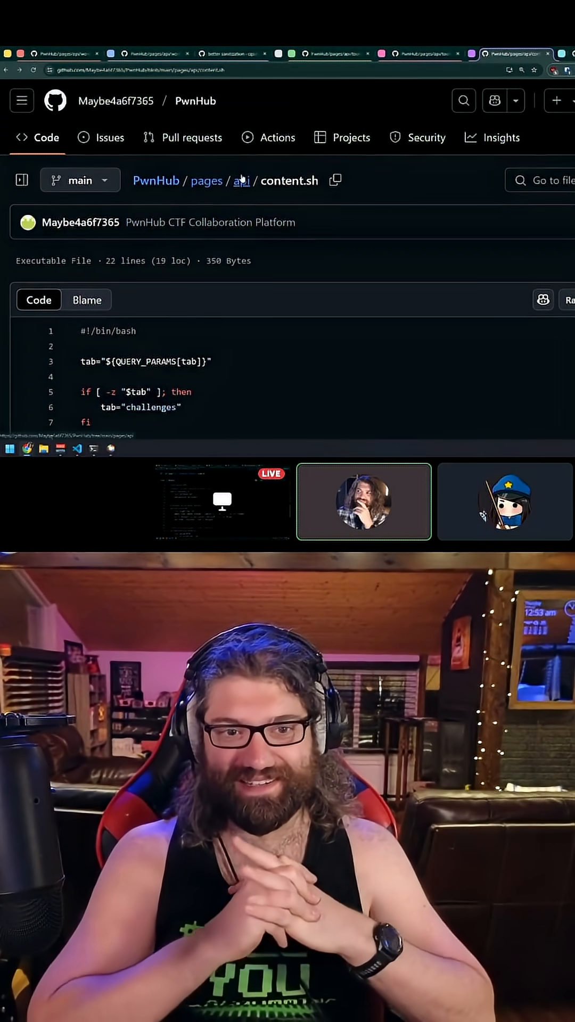
left_click(241, 179)
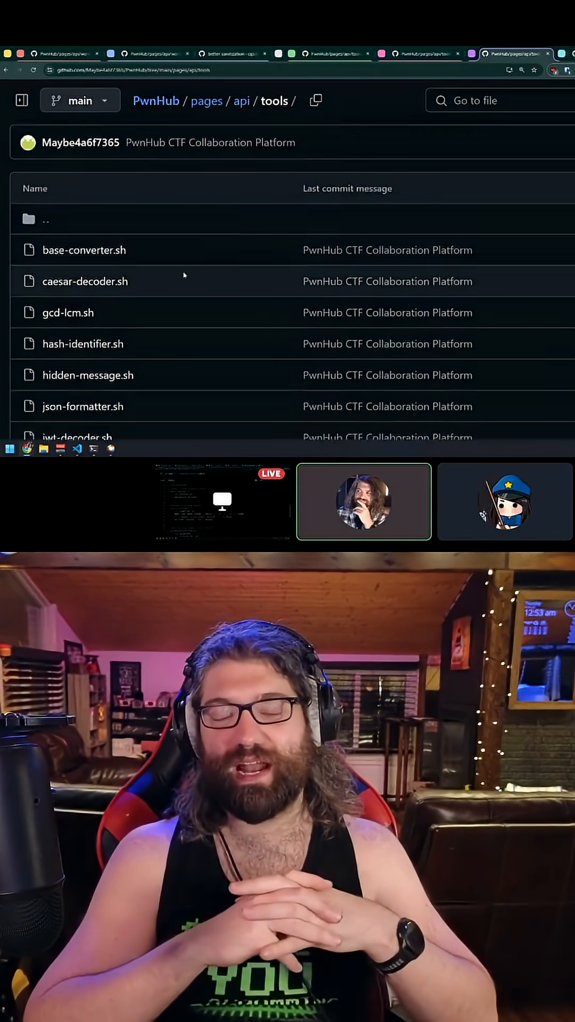
scroll("down", 3)
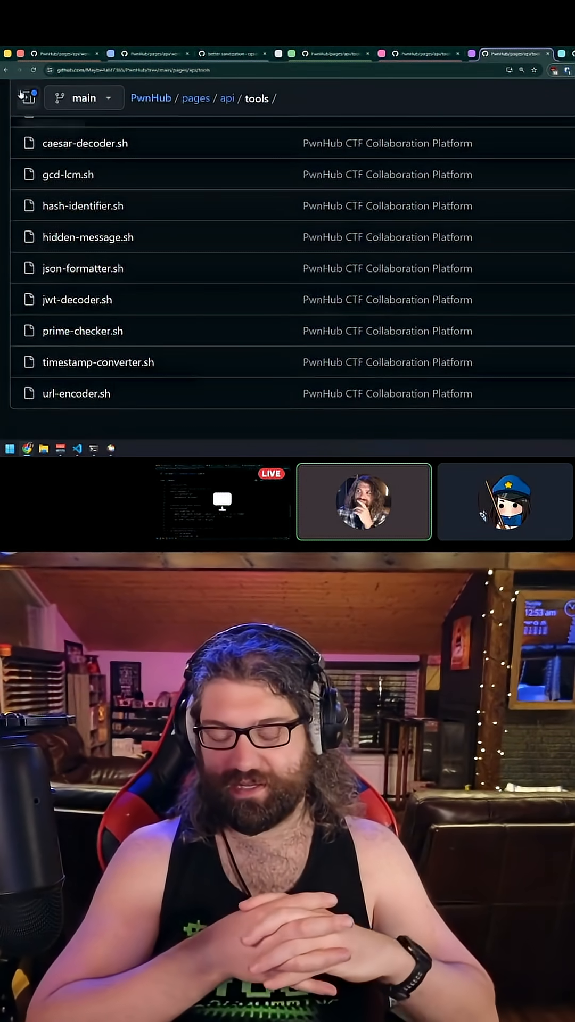
Step: Go back to the pages/api listing and scroll down to tools.sh, upload.sh and wordlists.sh
left_click(5, 87)
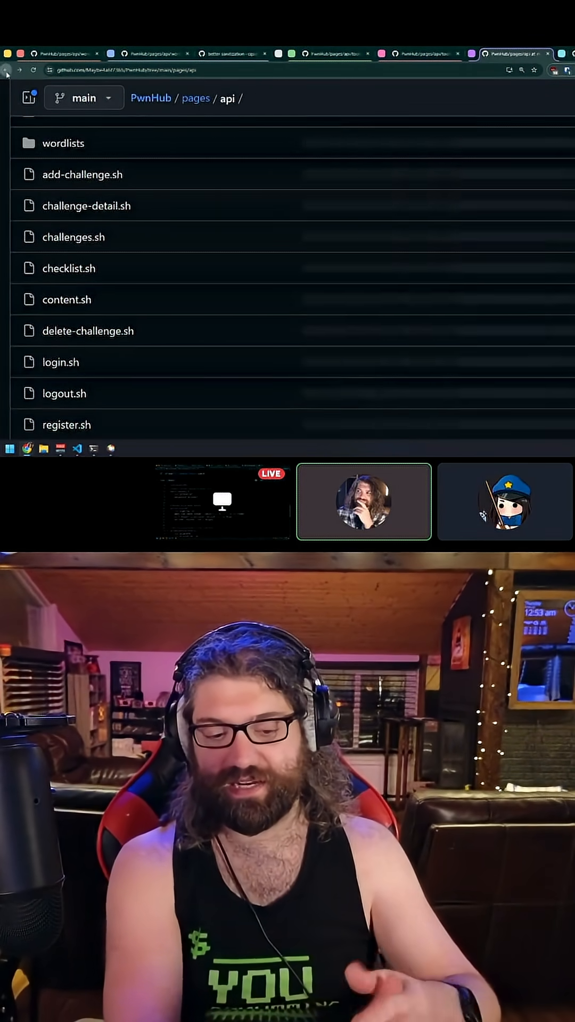
scroll("down", 3)
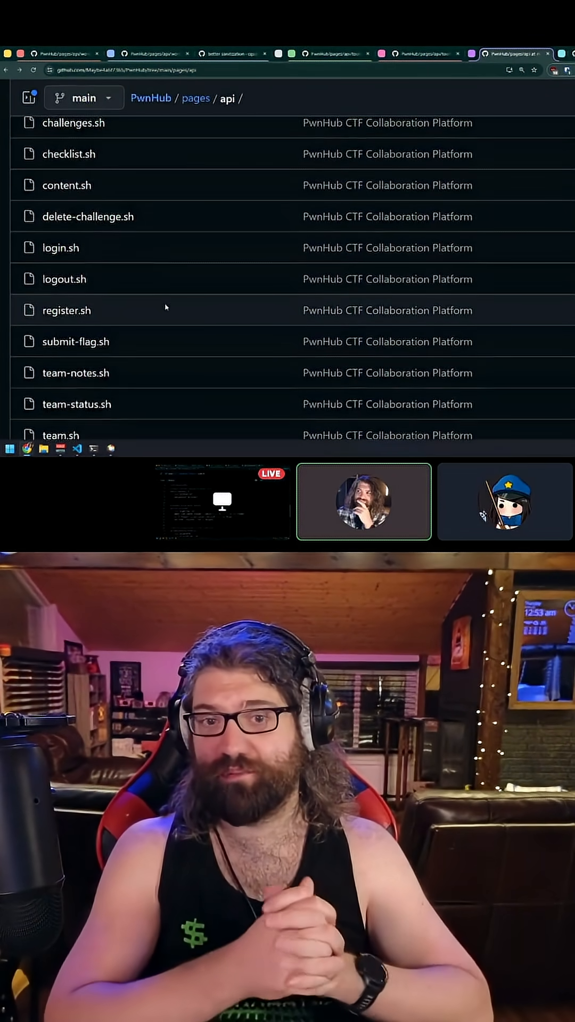
scroll("down", 3)
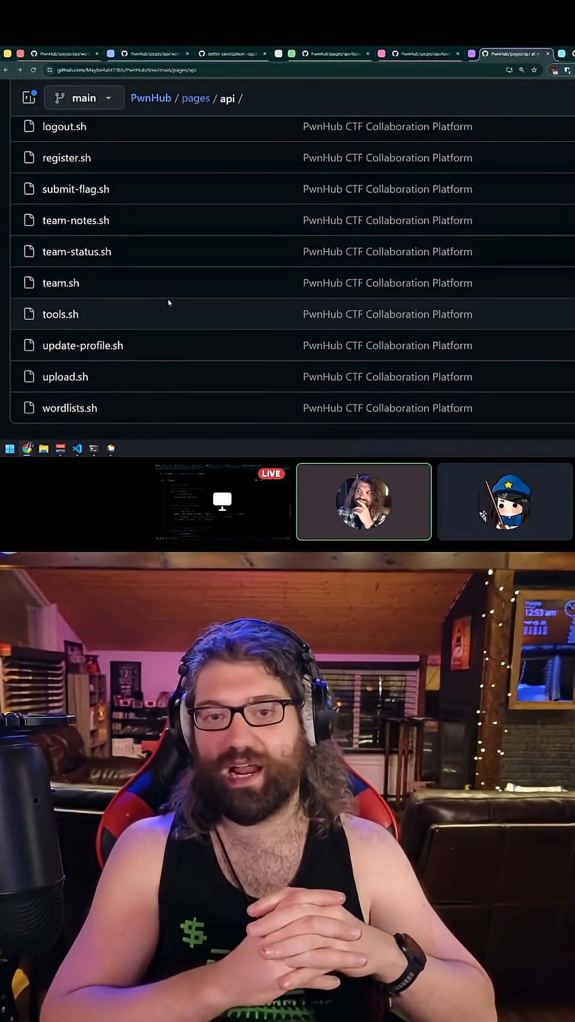